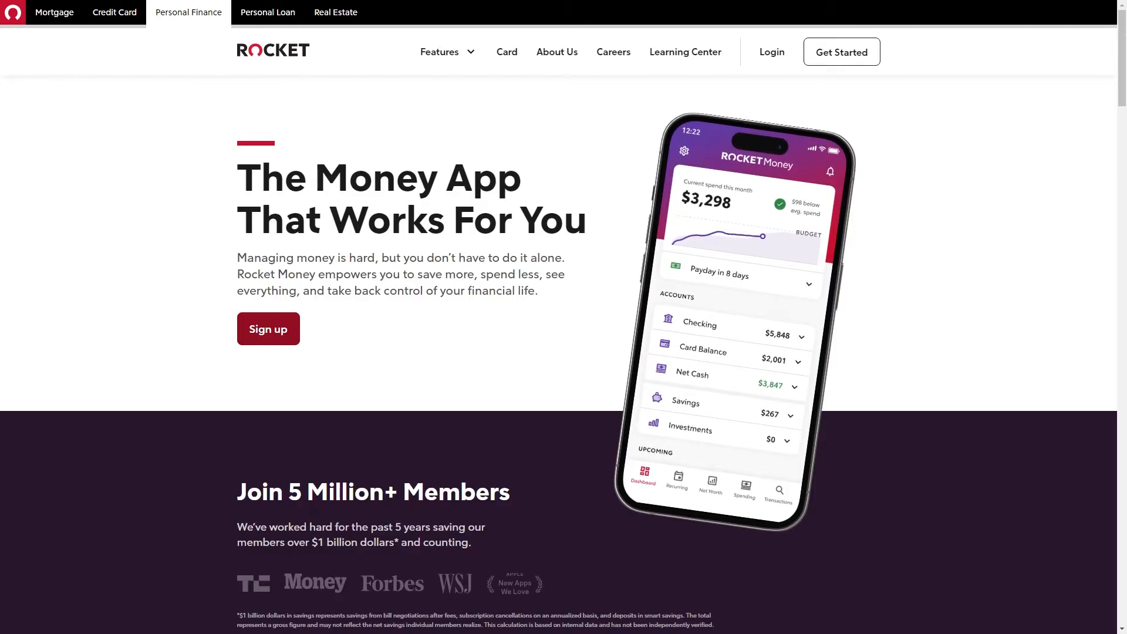
mouse_move(994, 158)
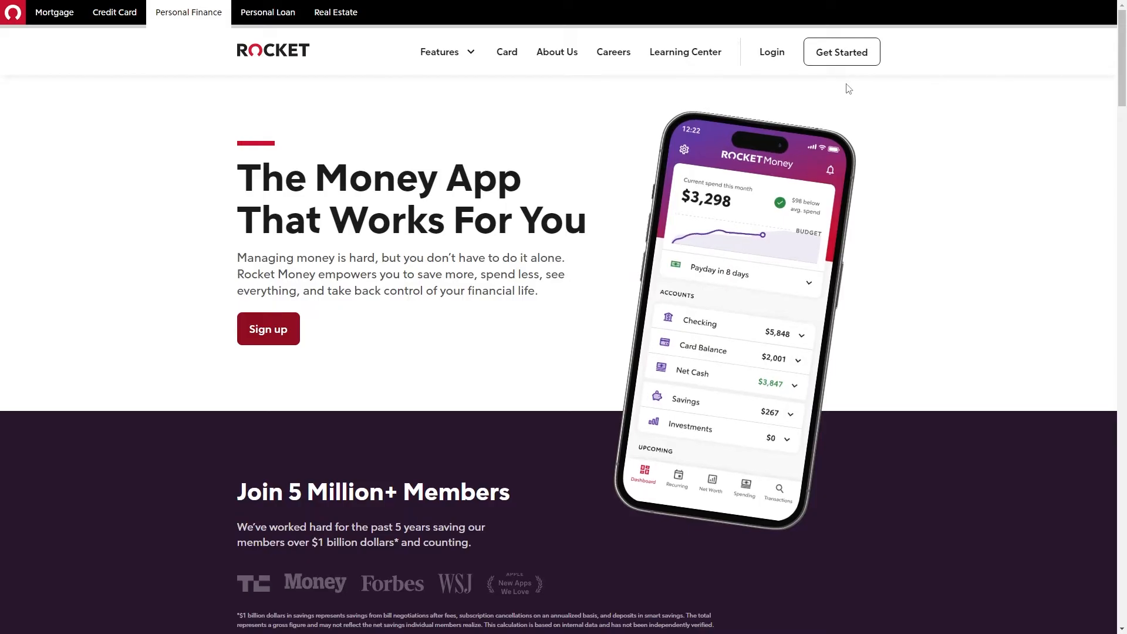
- Go to the Rocket account sign-in page from the homepage Login link
click(771, 52)
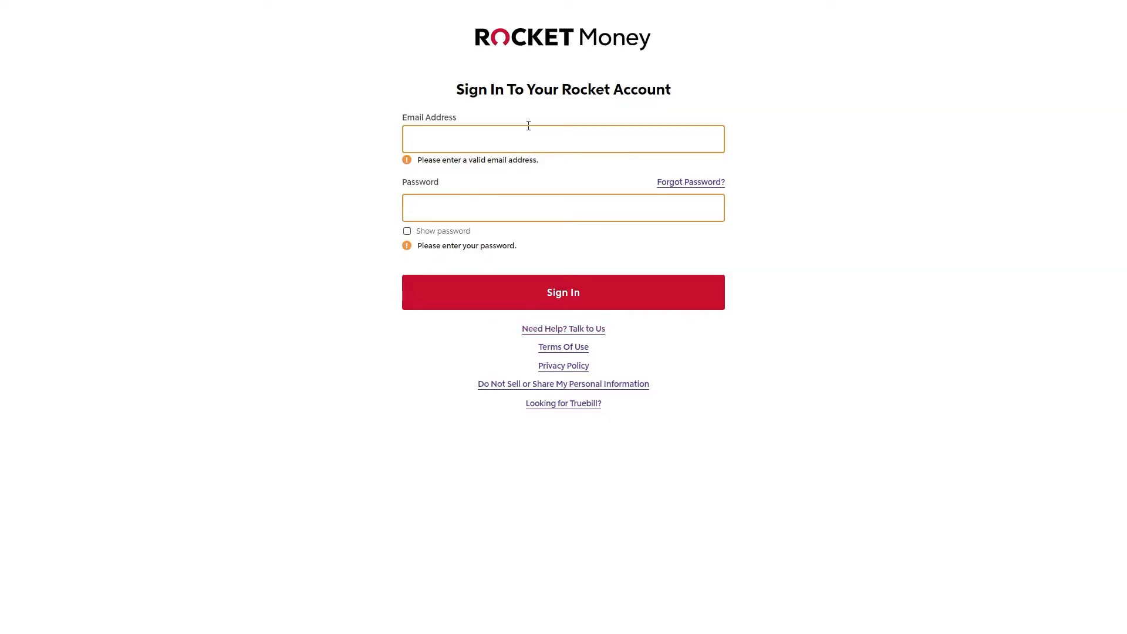
- Sign in and go to the Budgets section to reach the guided budget setup
click(562, 292)
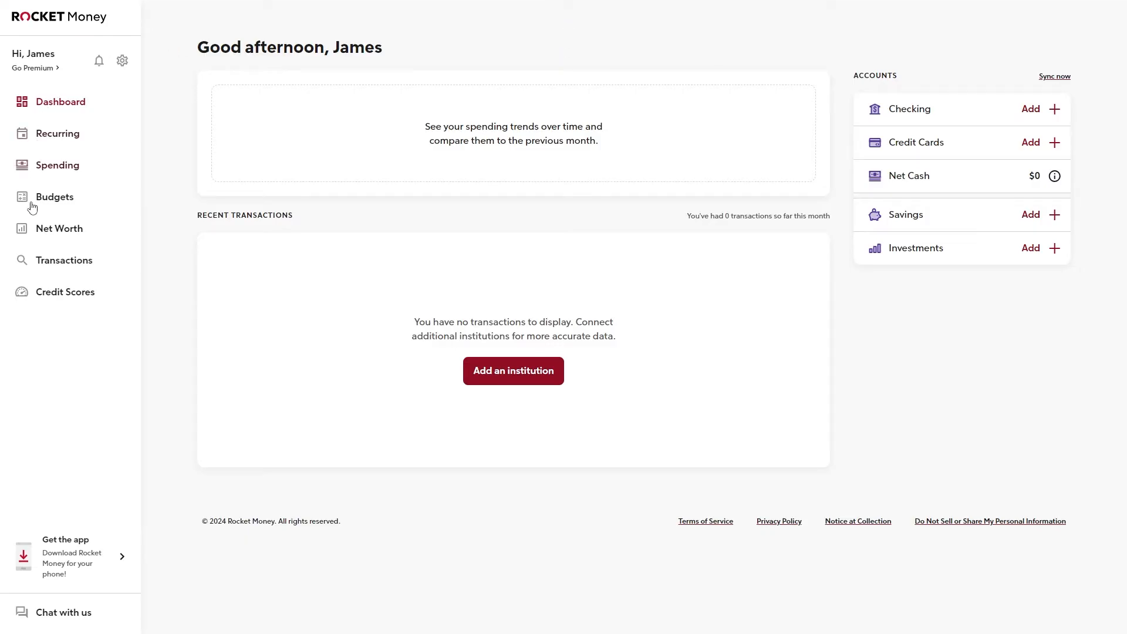
mouse_move(138, 164)
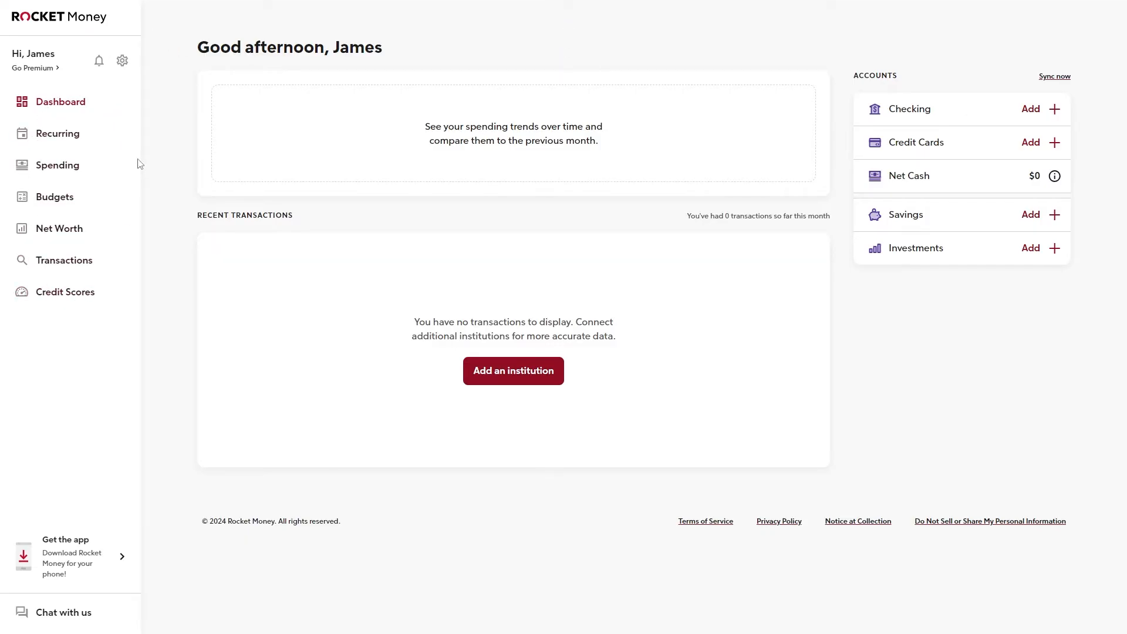
mouse_move(54, 196)
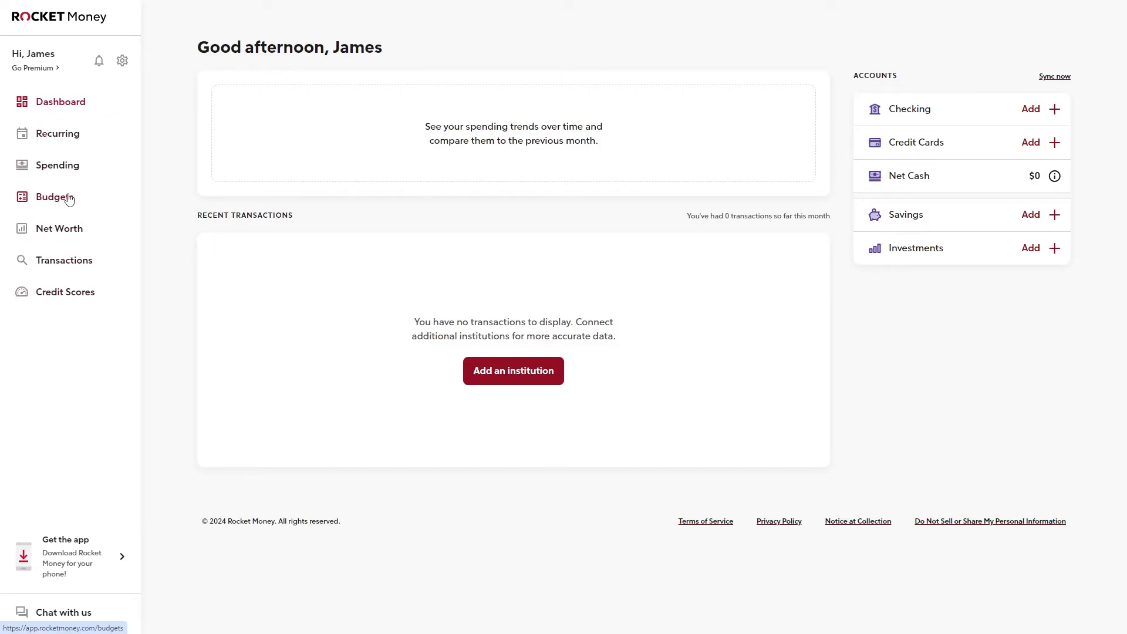
click(54, 196)
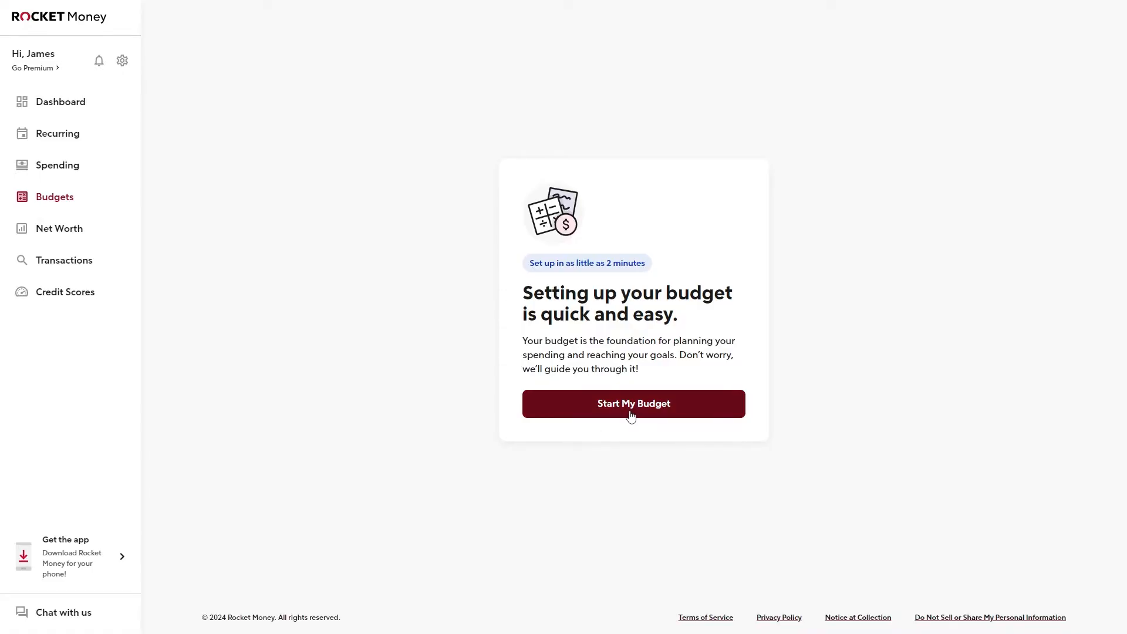
- Start the budget setup and accept $1,000 as the monthly income
click(633, 403)
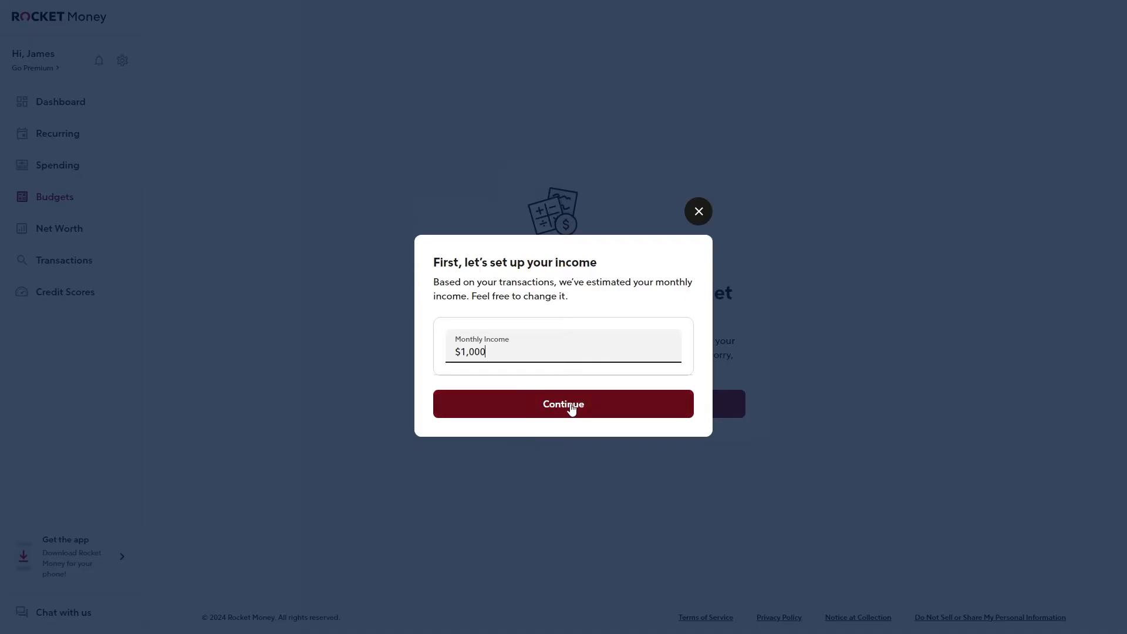
click(562, 403)
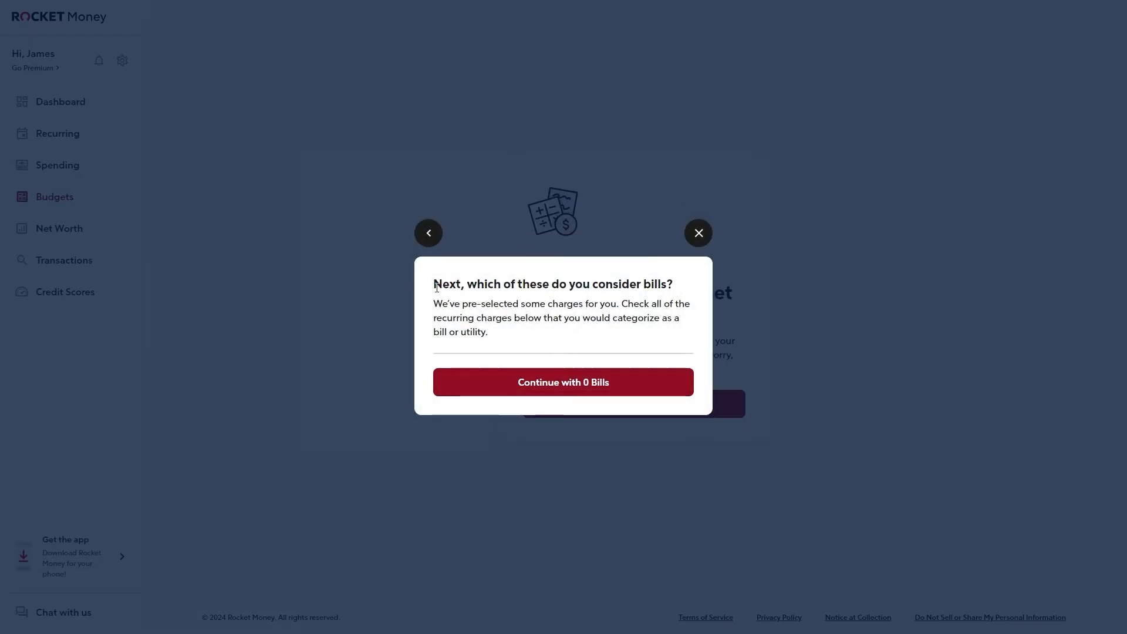
mouse_move(636, 179)
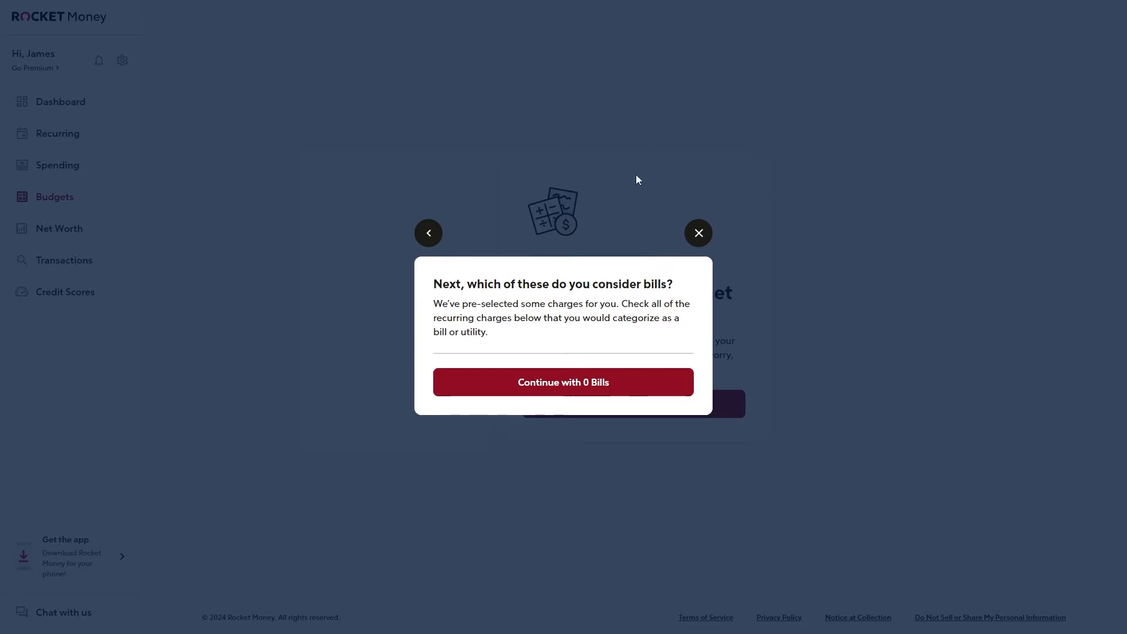
mouse_move(330, 473)
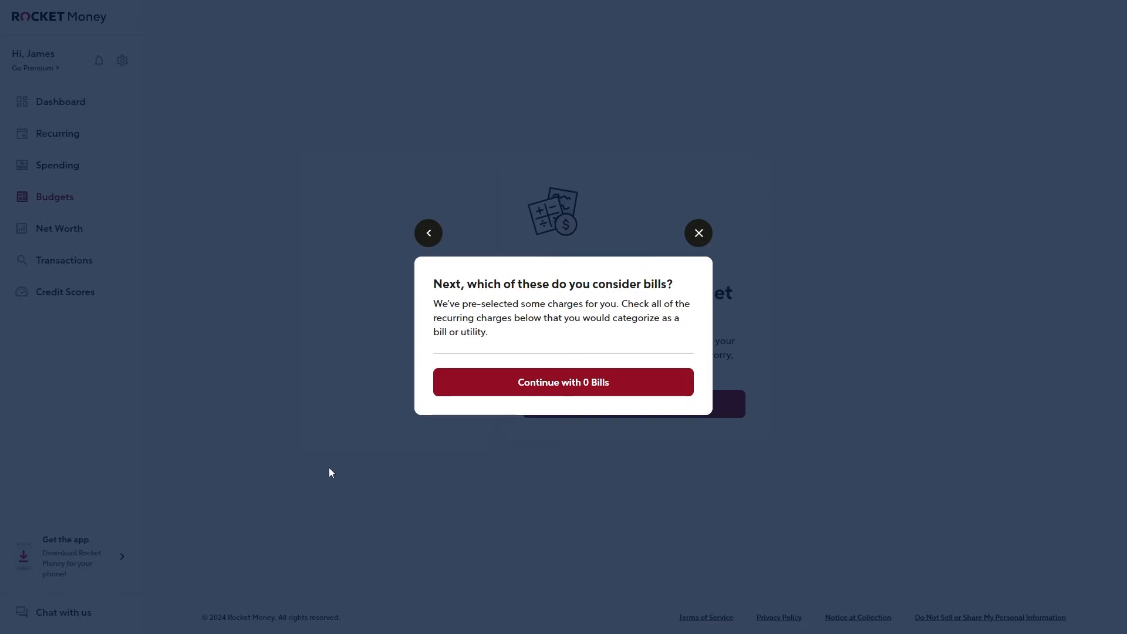
click(696, 232)
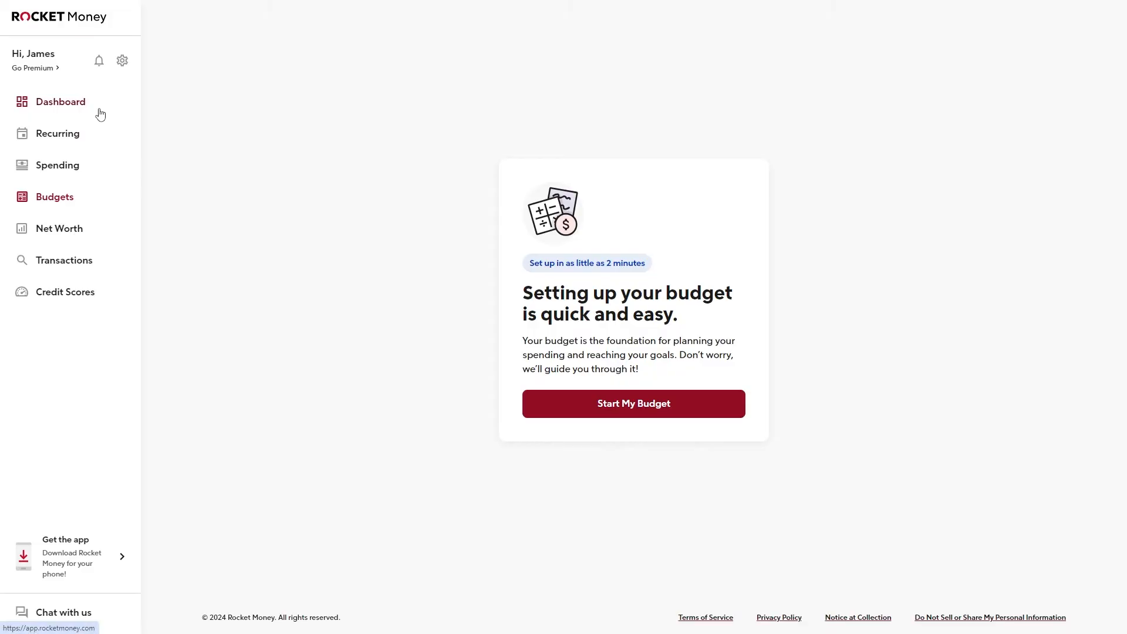
click(60, 101)
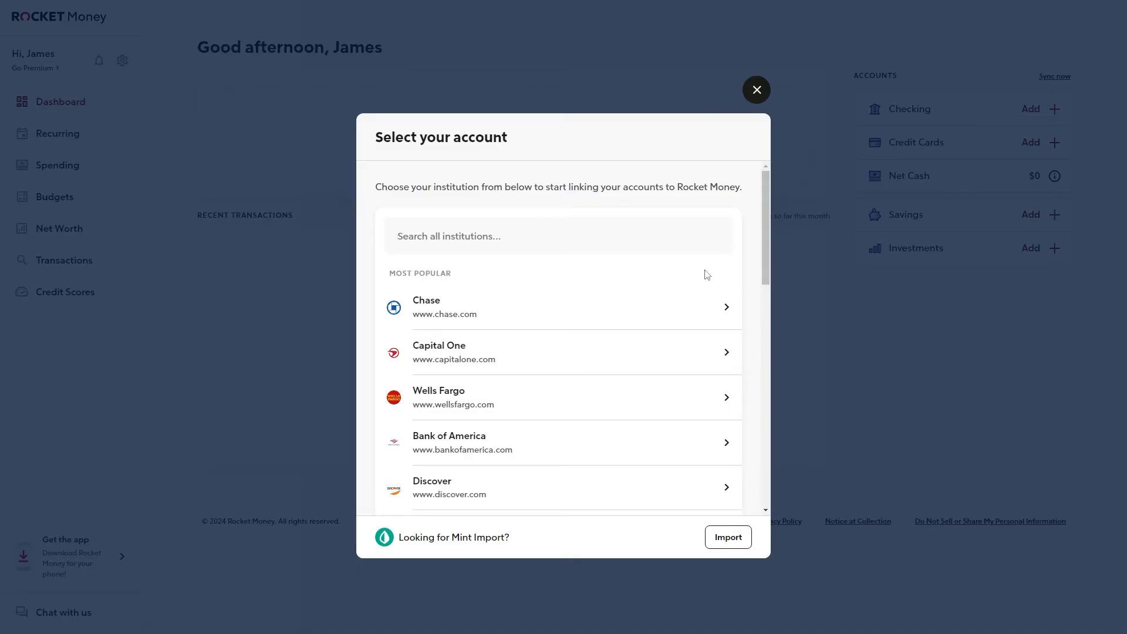
scroll(down, 3)
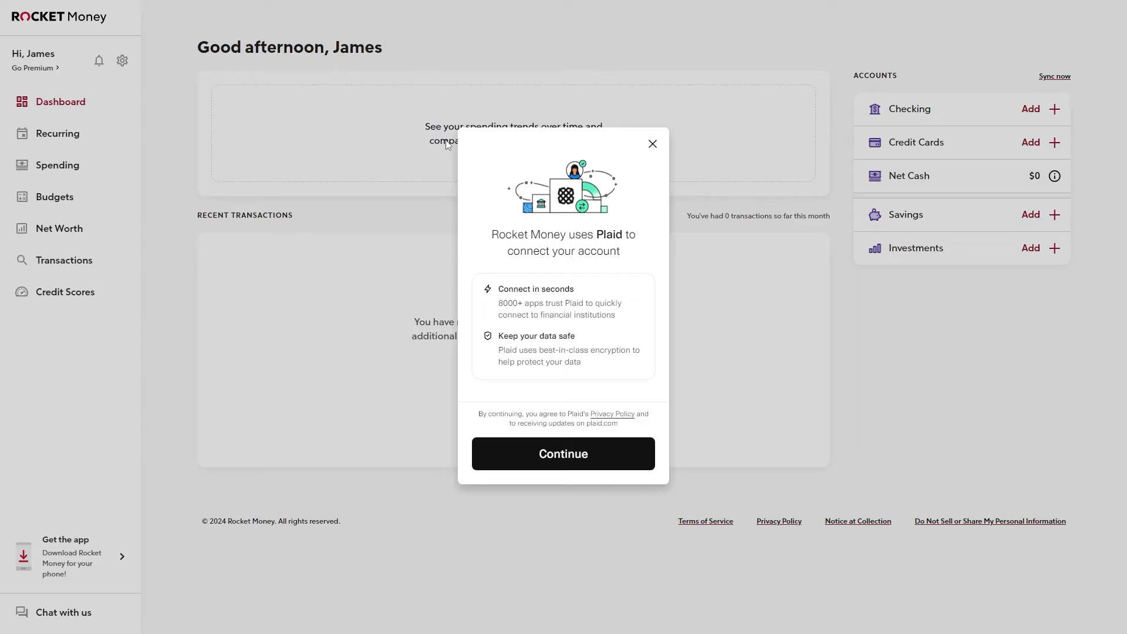
mouse_move(641, 244)
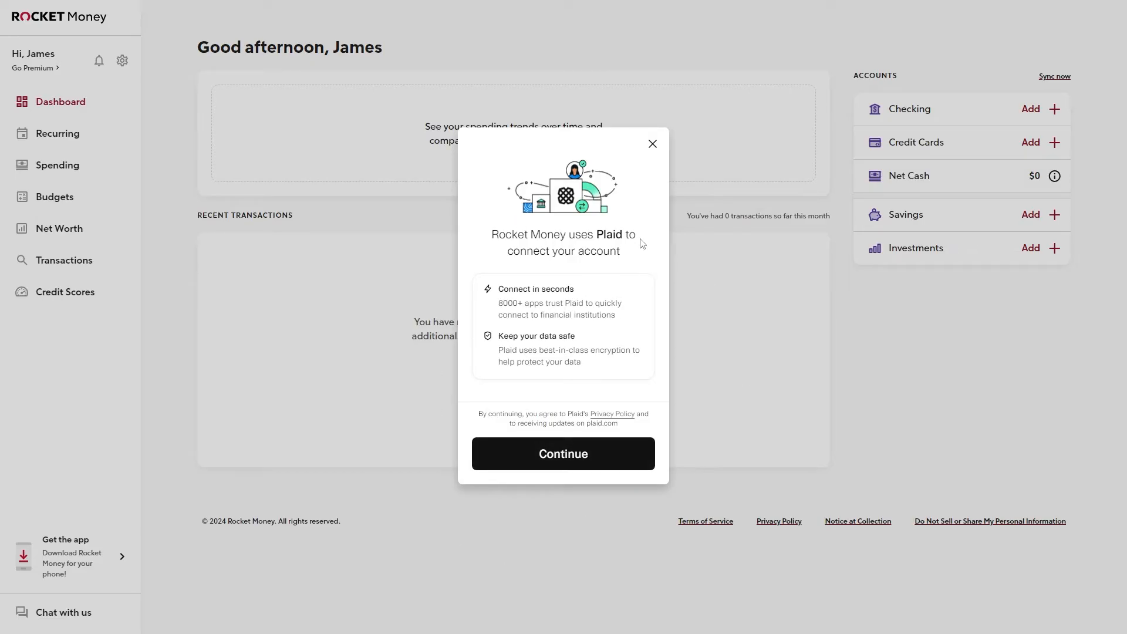
mouse_move(615, 379)
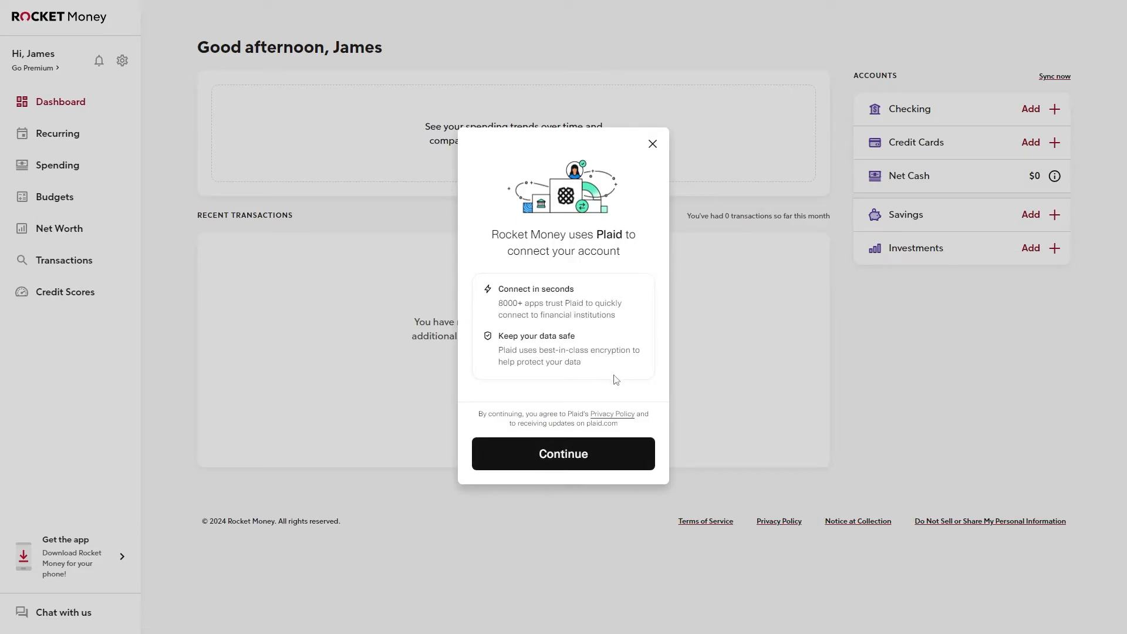
click(562, 453)
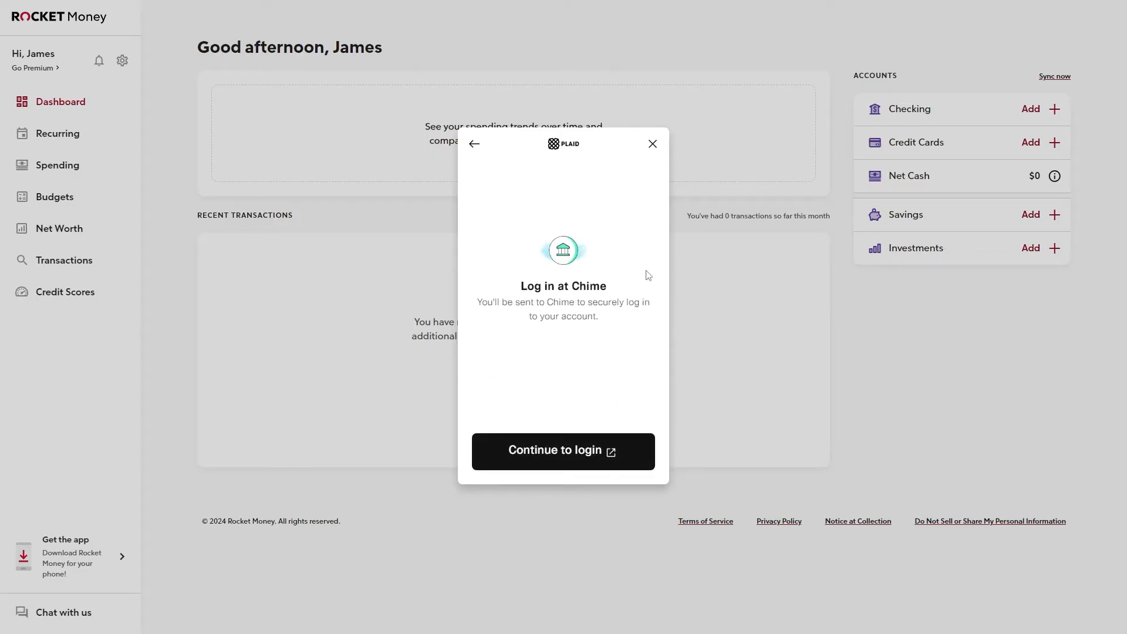
mouse_move(788, 222)
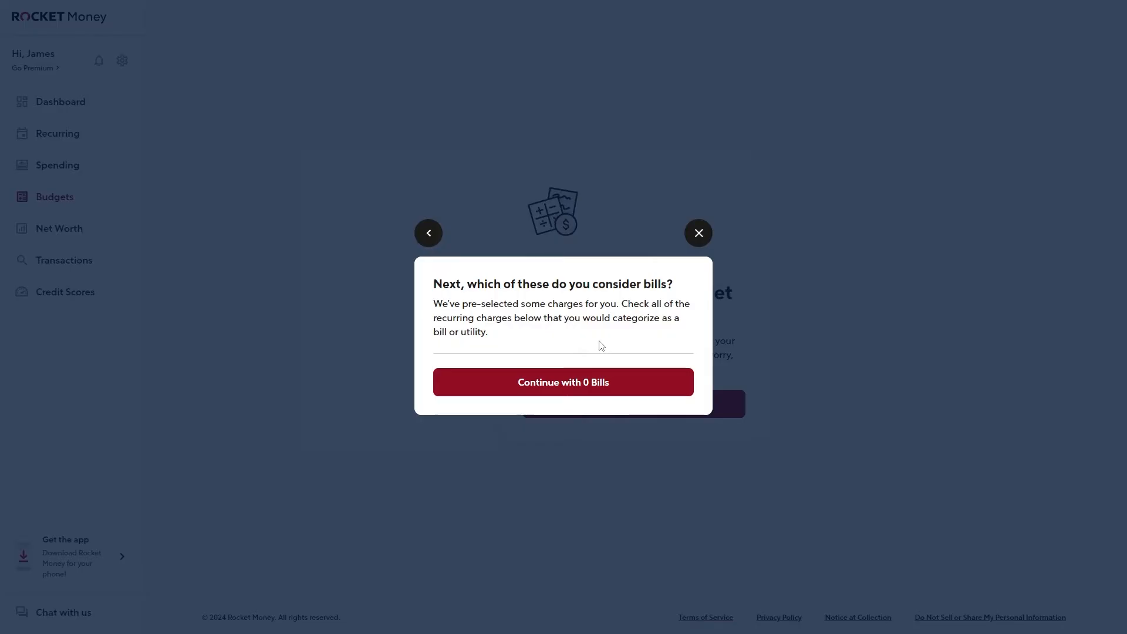
mouse_move(466, 597)
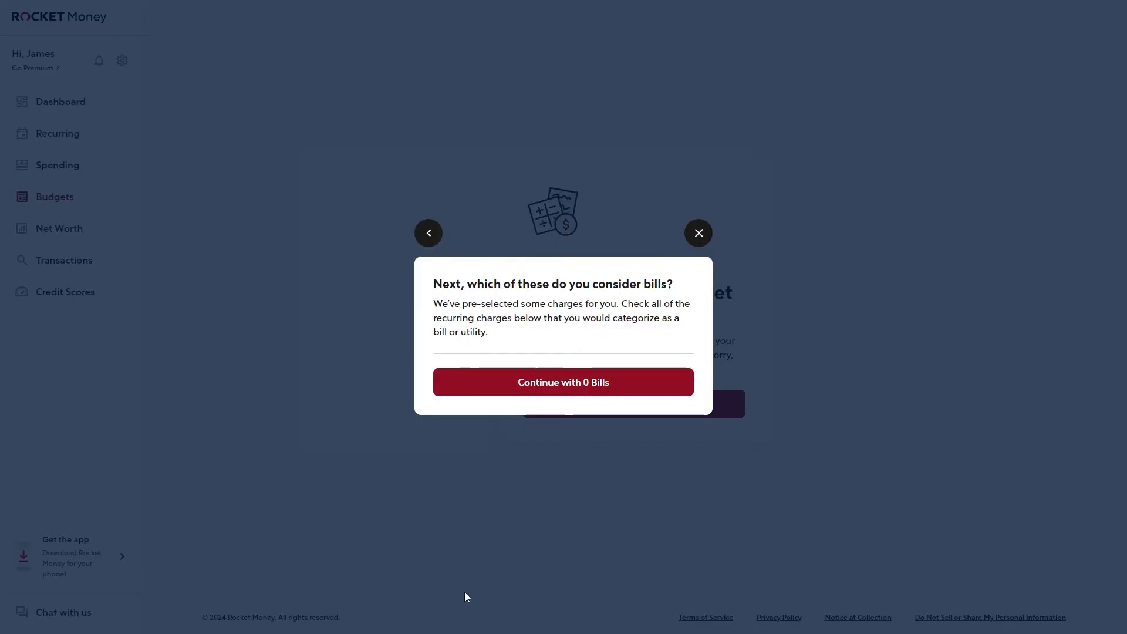
mouse_move(548, 367)
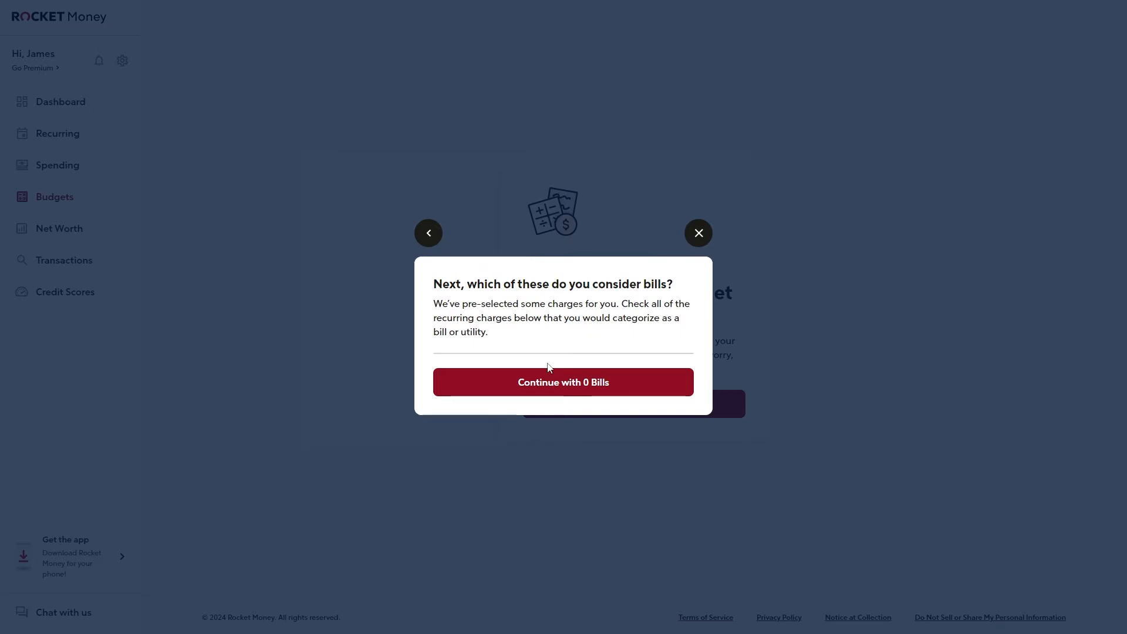
- Mark no charges as bills, budget $100 for Bills & Utilities, and create the May 2024 budget
click(562, 382)
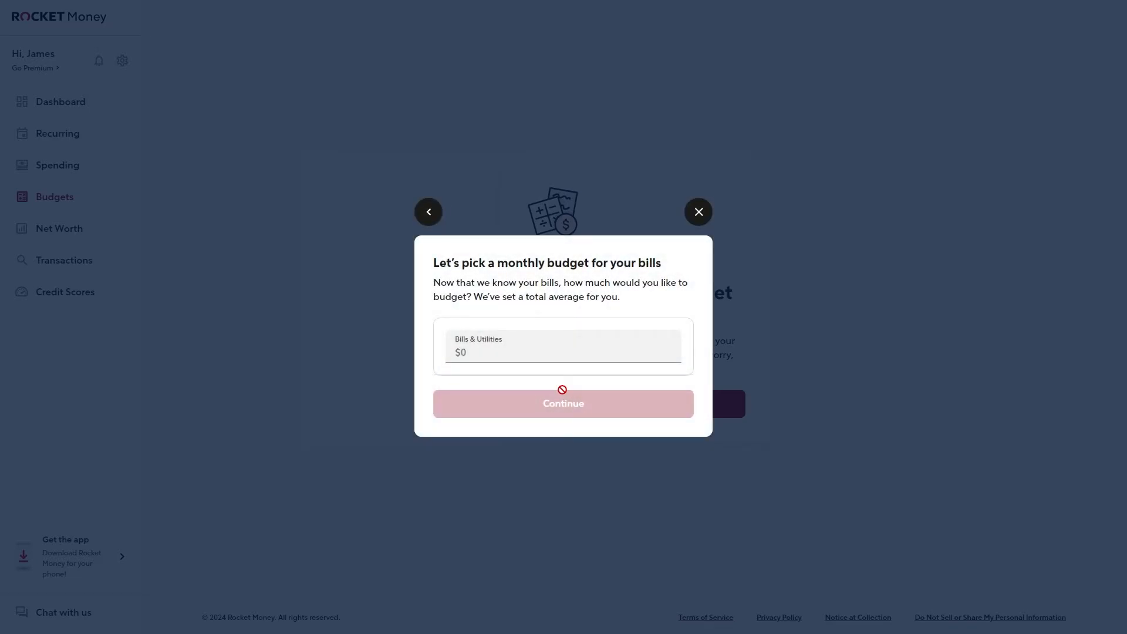
mouse_move(571, 334)
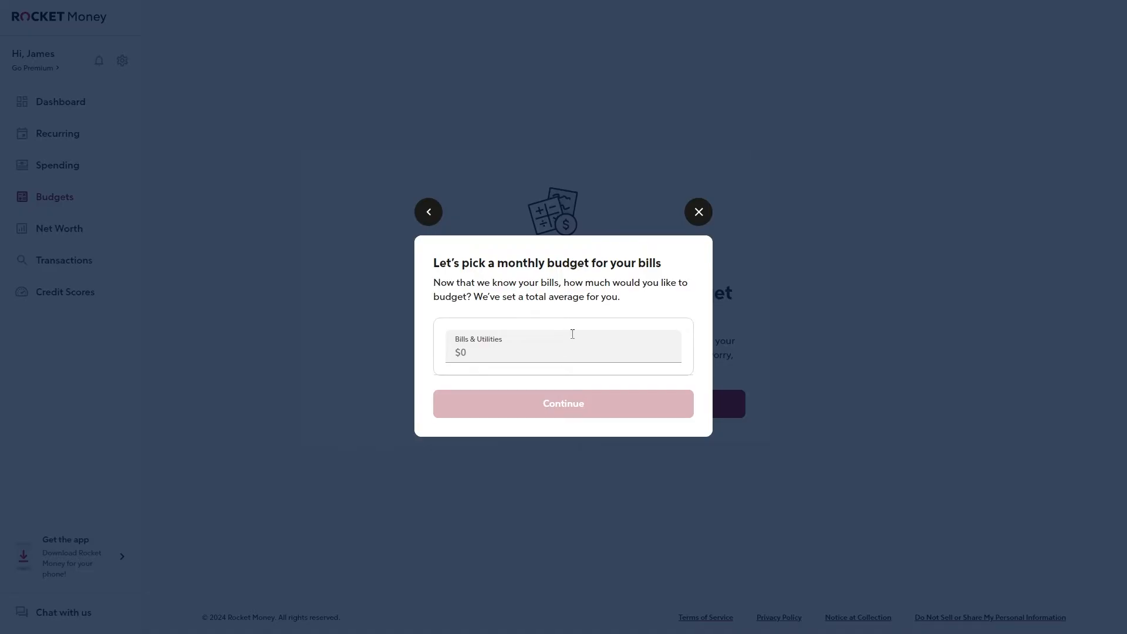
click(562, 352)
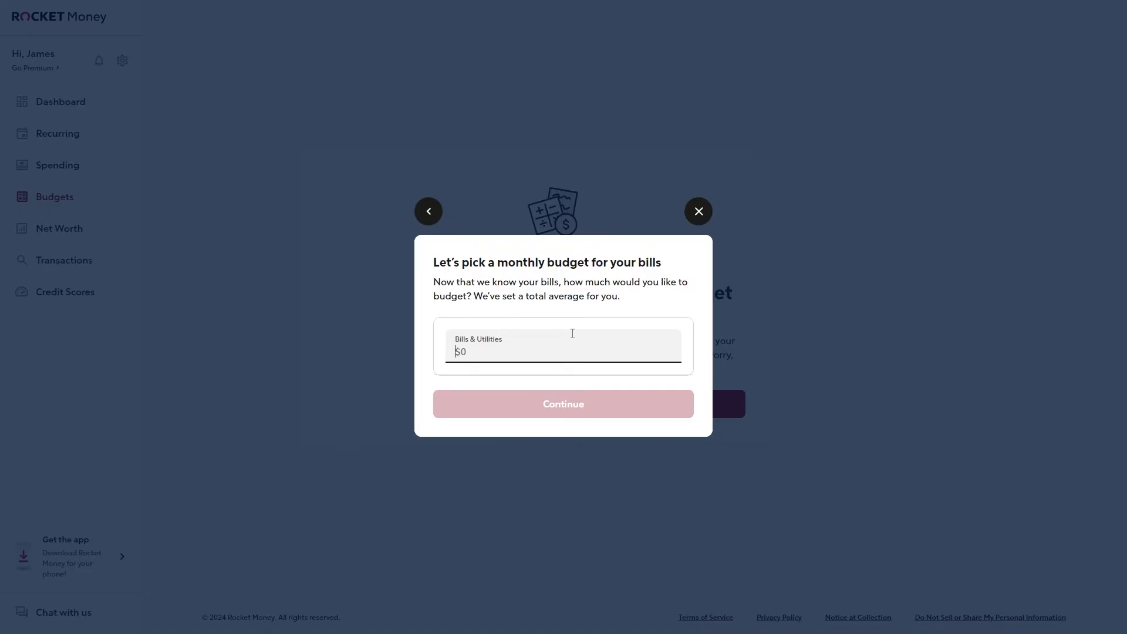
text(100)
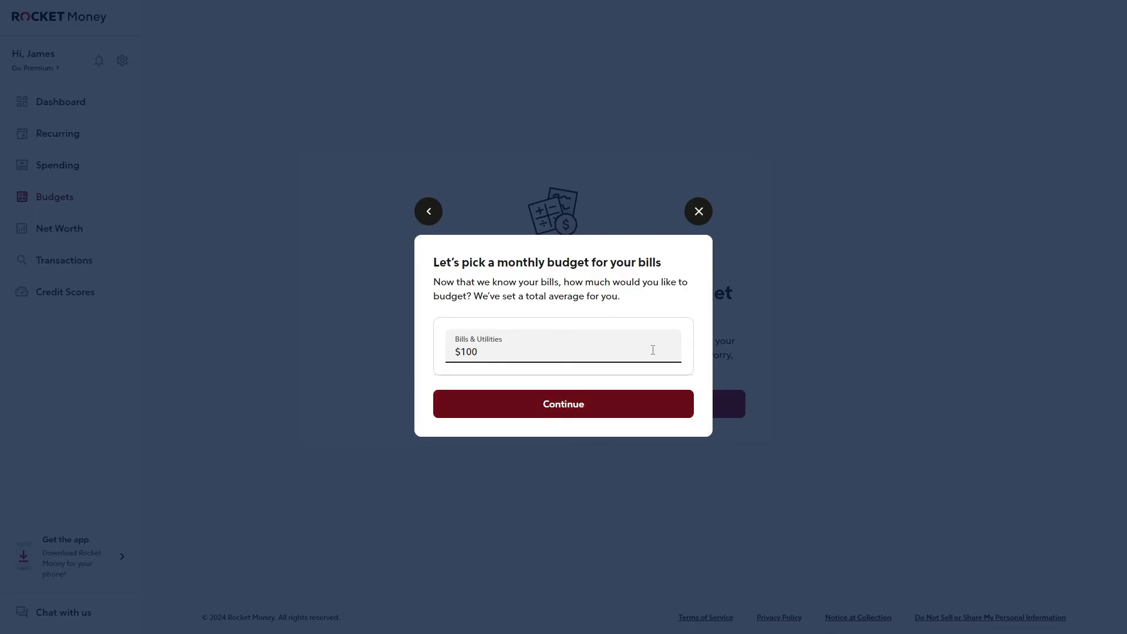
click(562, 403)
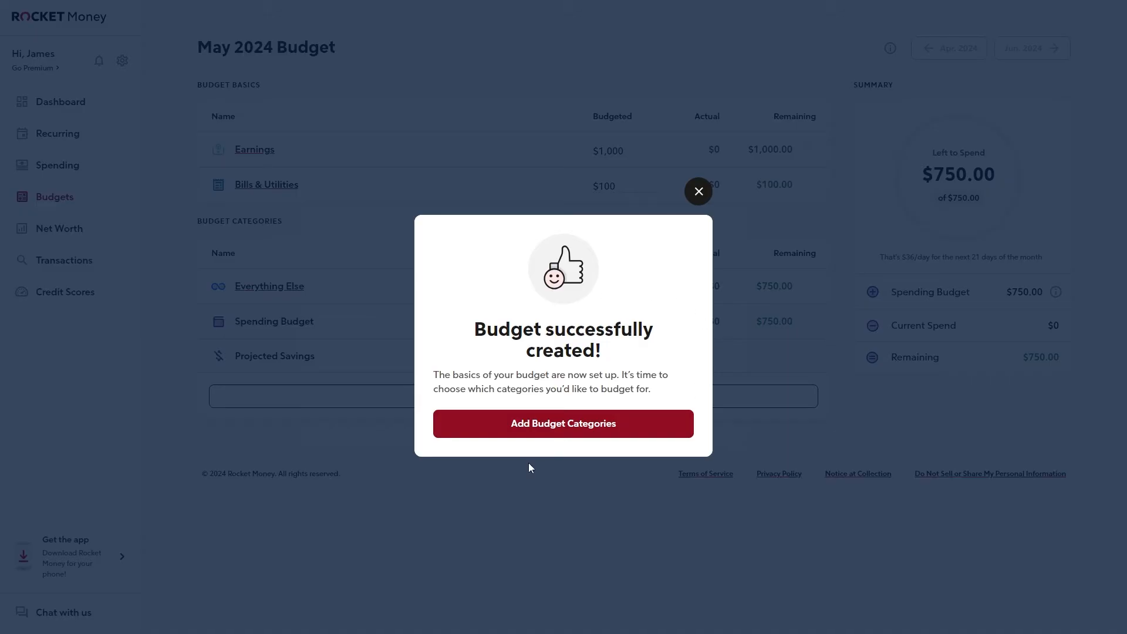
- Add the Auto & Transport category with a $50 budget
click(562, 423)
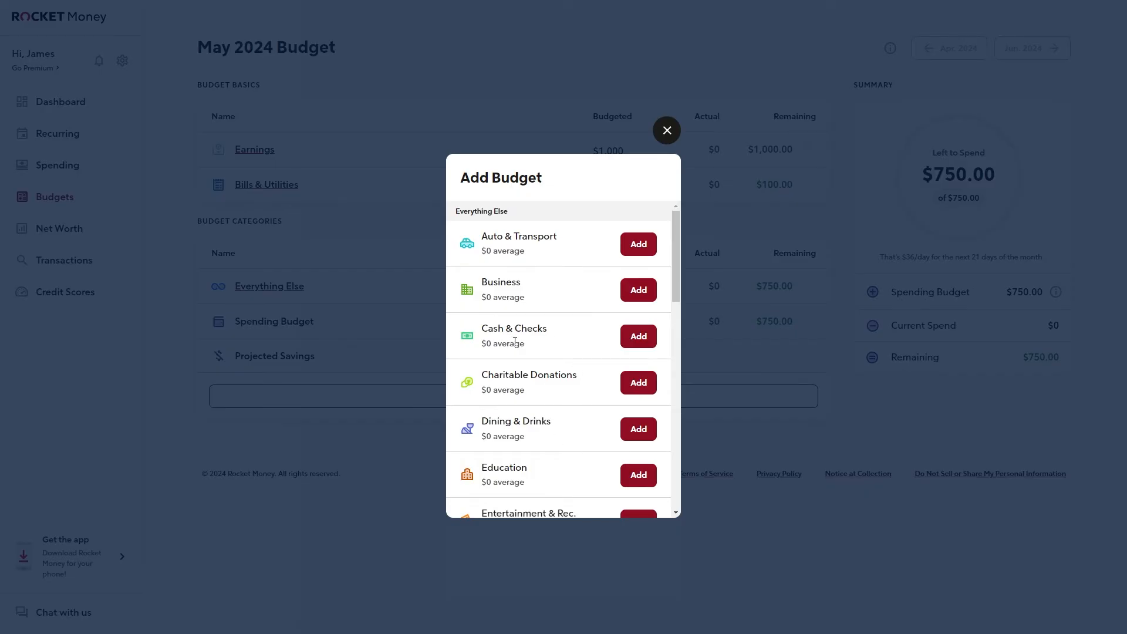
mouse_move(538, 263)
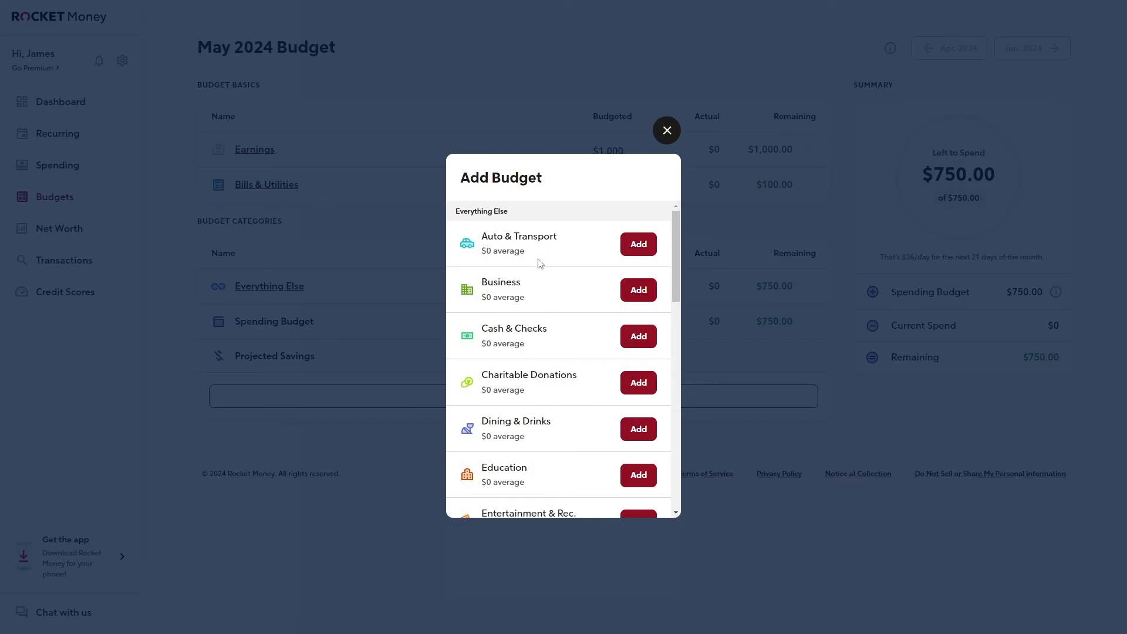
click(636, 244)
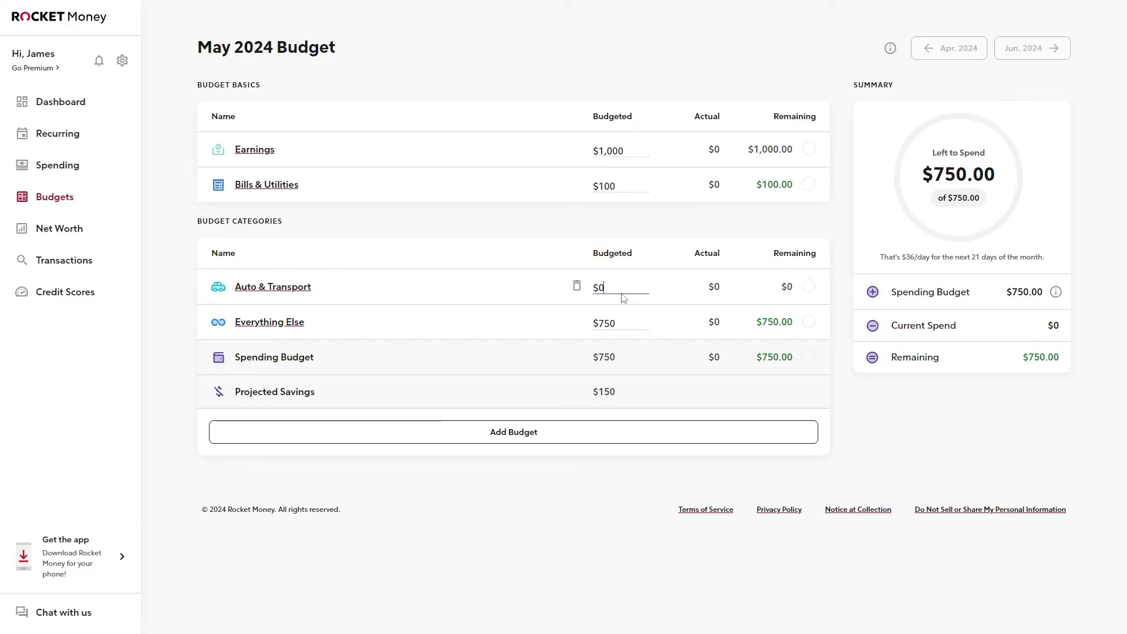
text(50)
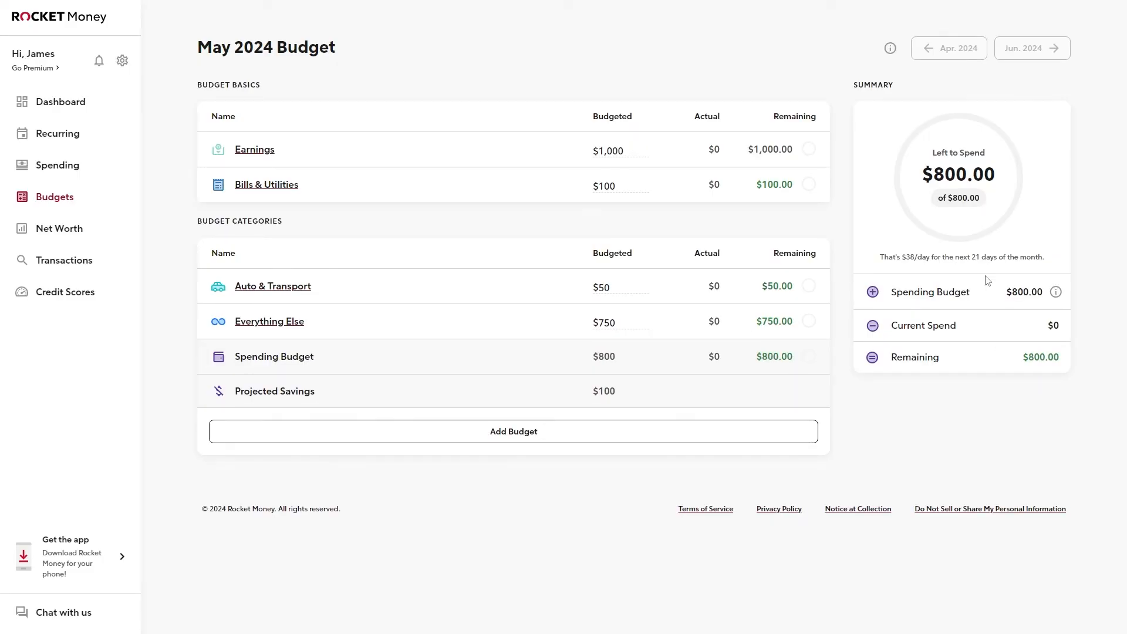
- Add the Dining & Drinks category to the budget at $0
click(513, 431)
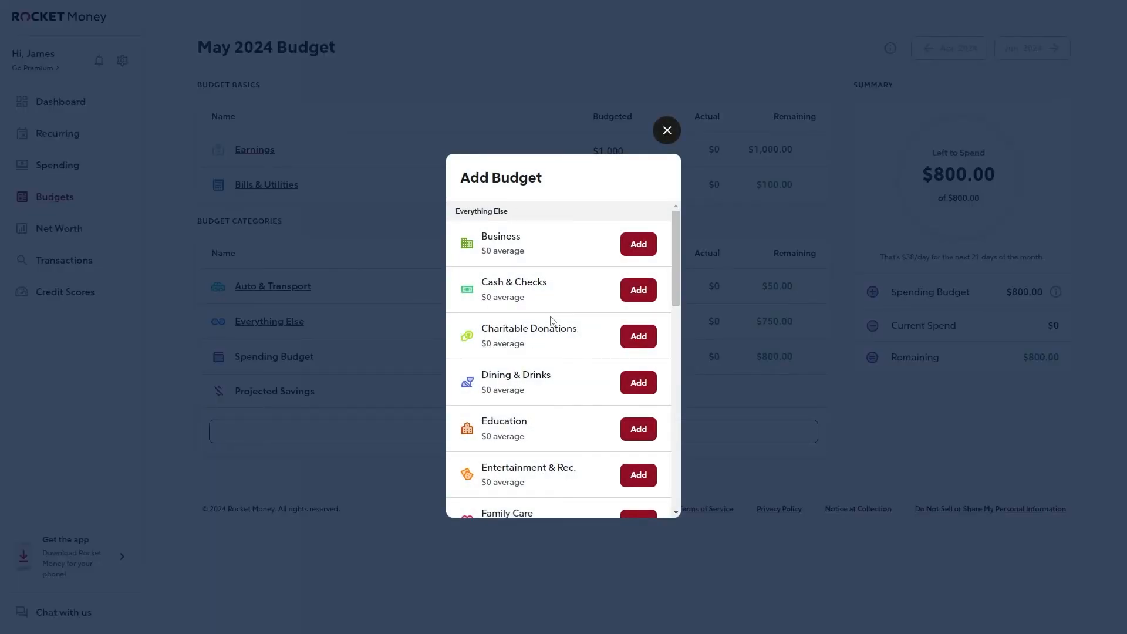
scroll(down, 3)
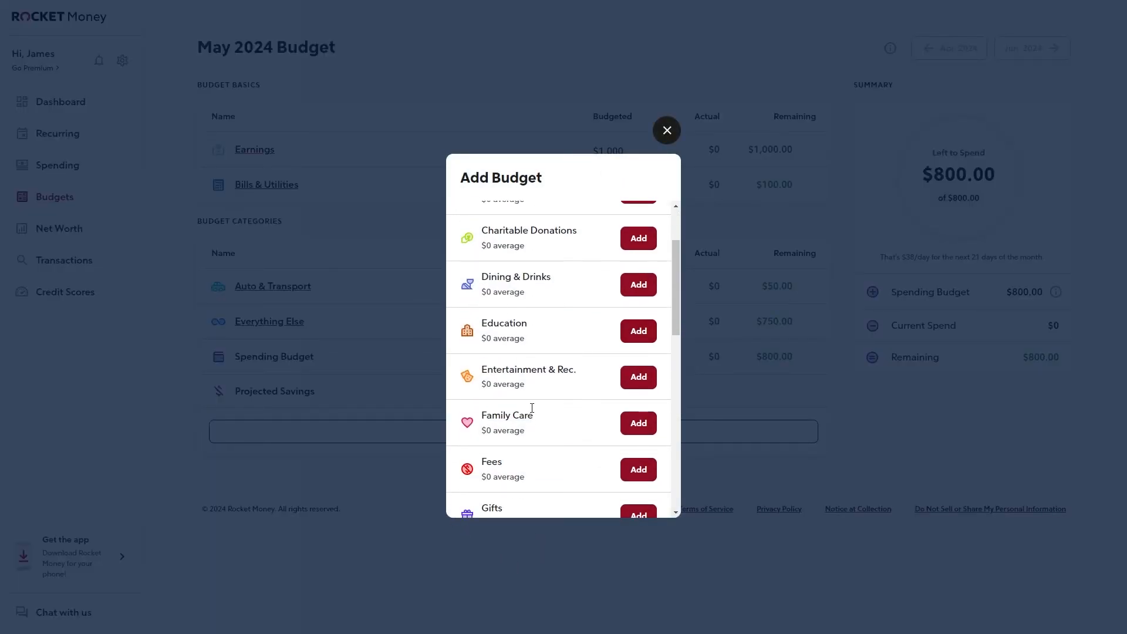
click(636, 284)
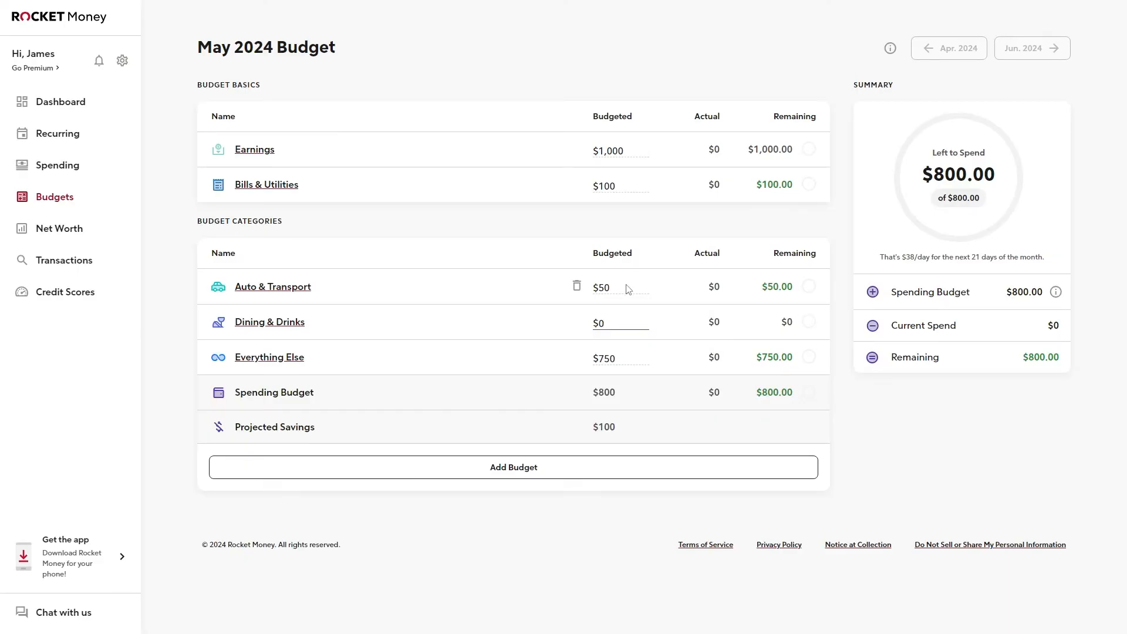
- Set Dining & Drinks to $20, bringing the spending budget to $820
text(20)
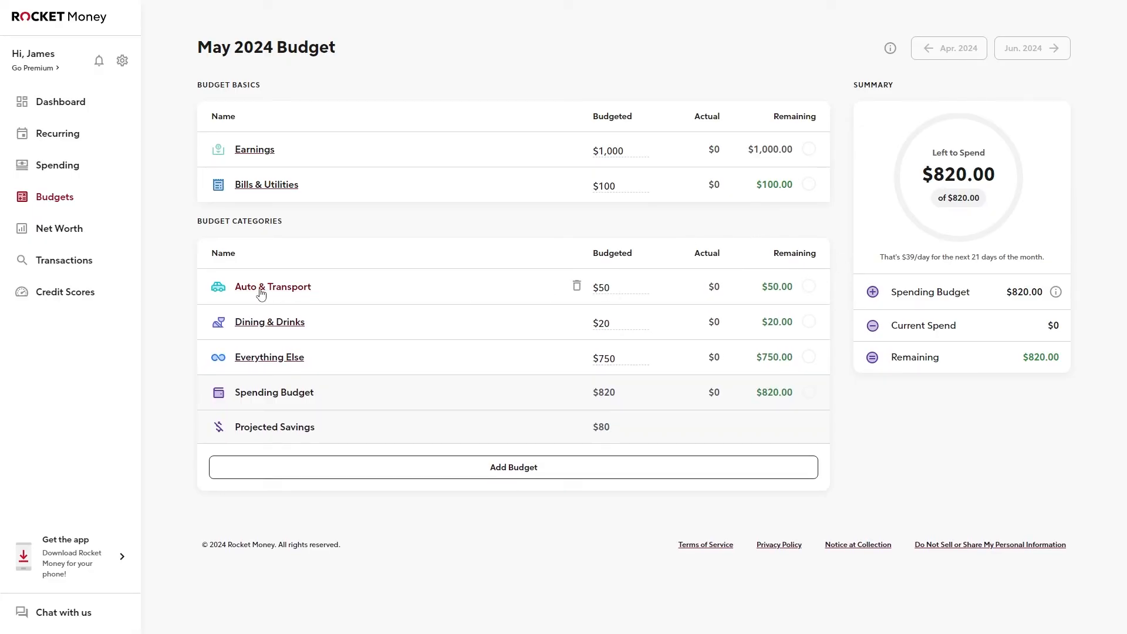
click(616, 287)
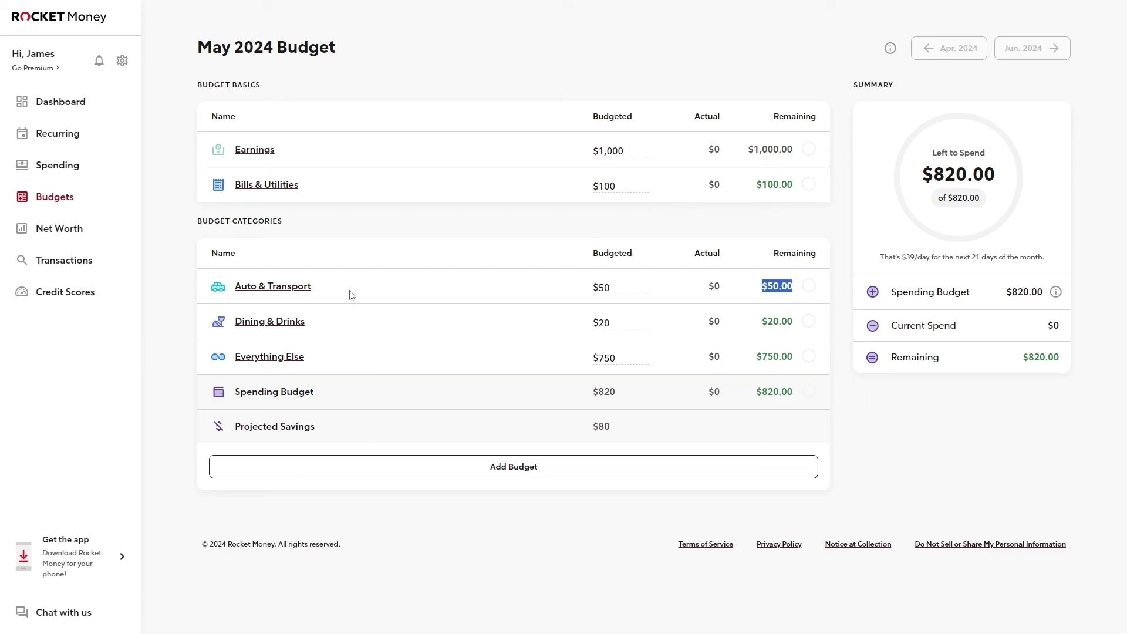
click(513, 466)
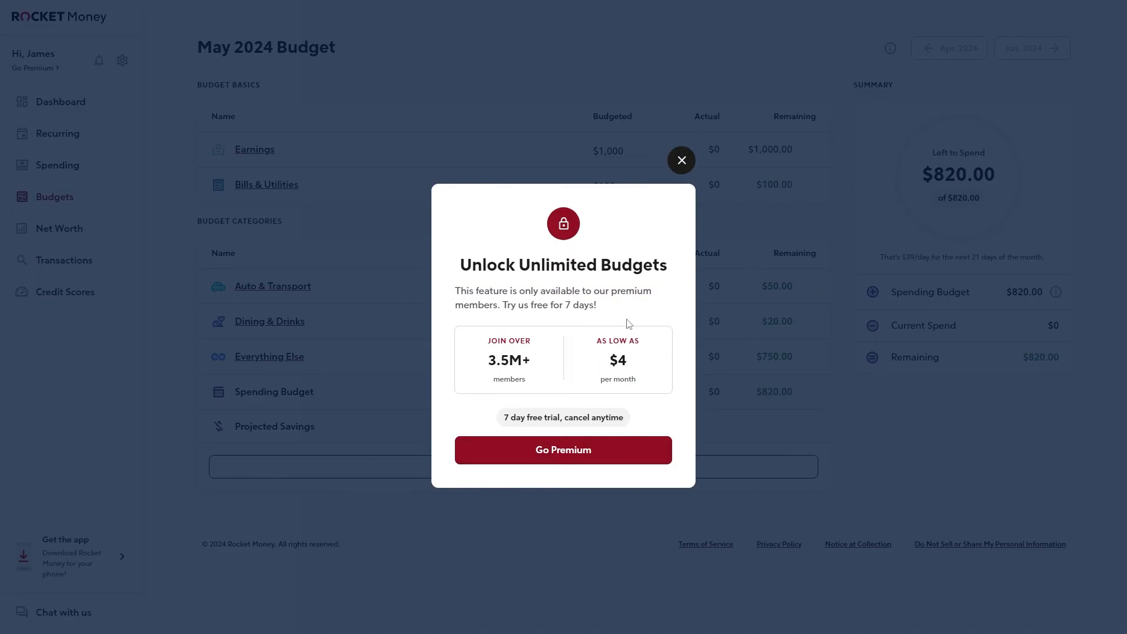
click(681, 159)
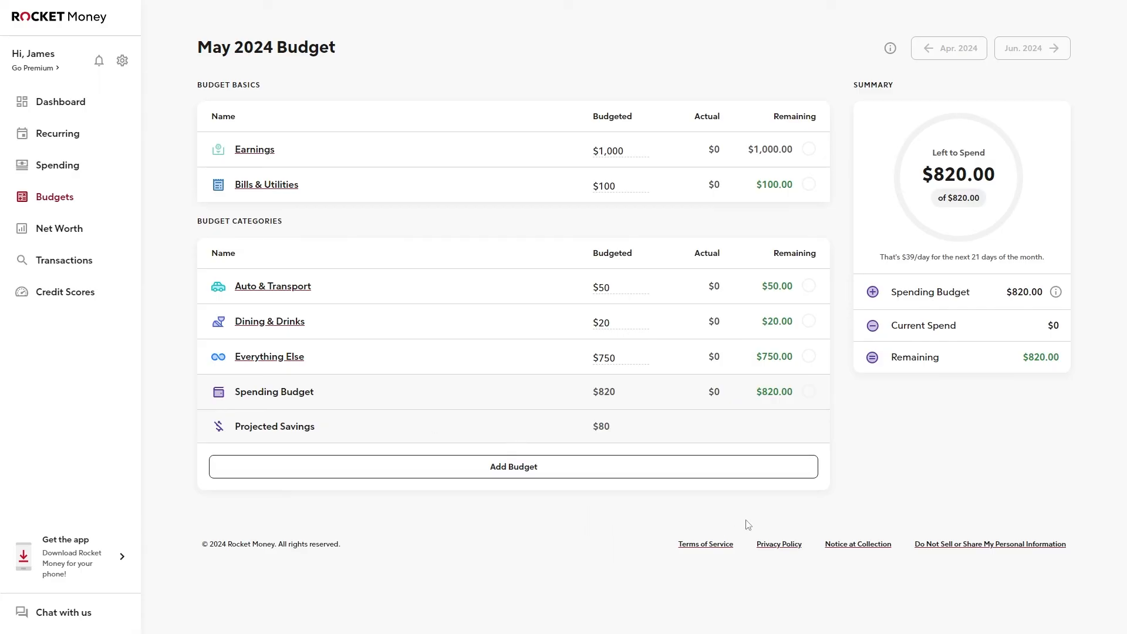
mouse_move(944, 530)
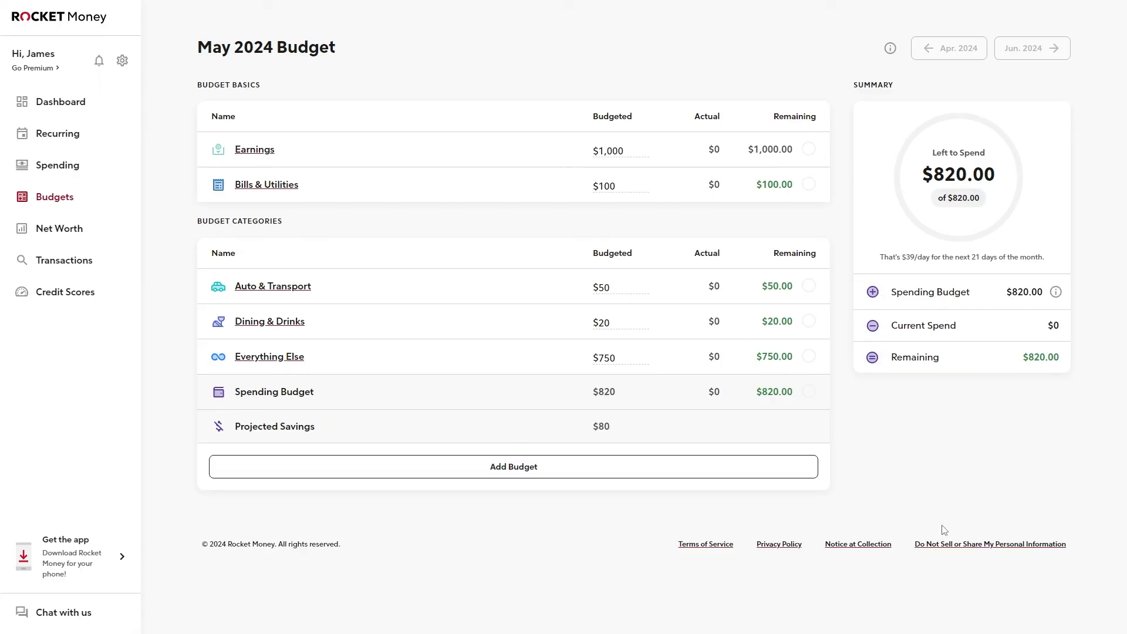
click(618, 286)
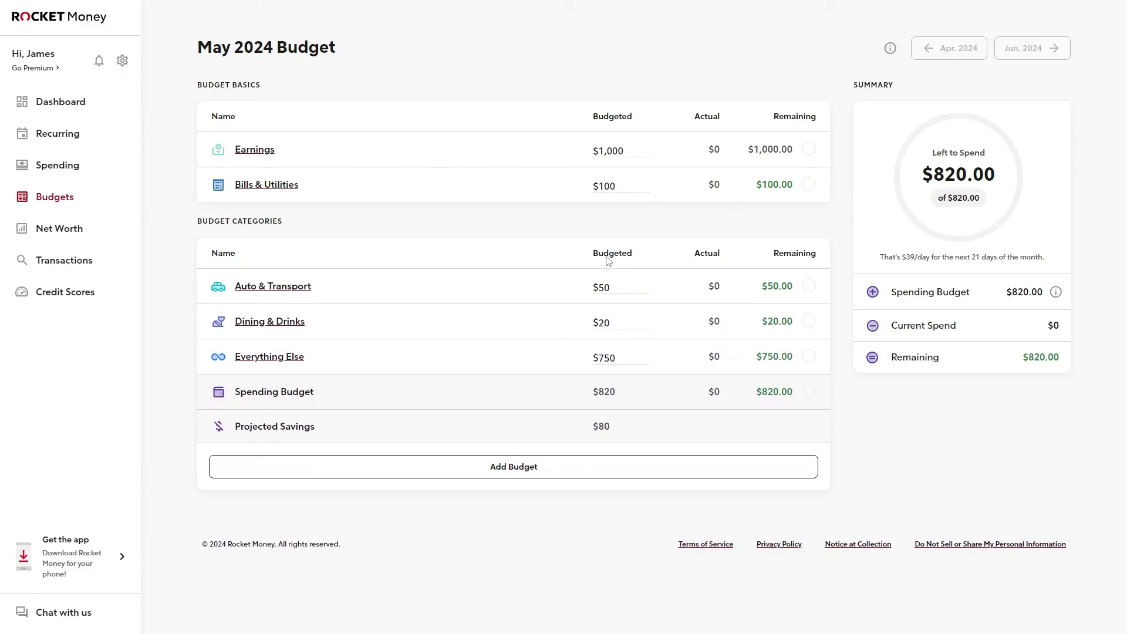
mouse_move(887, 7)
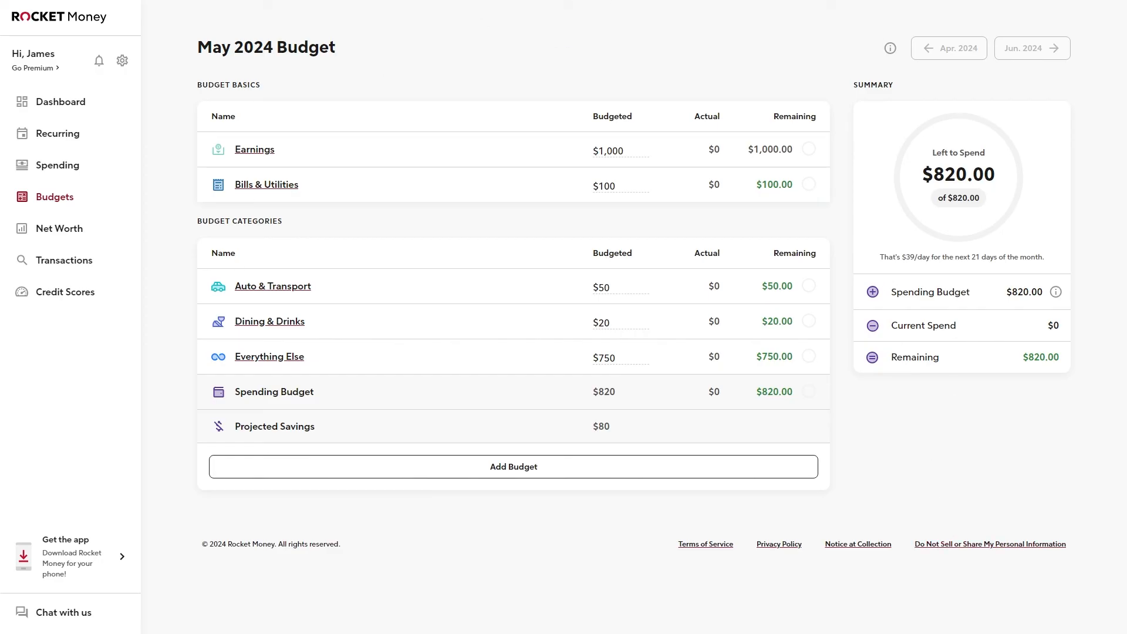
mouse_move(941, 446)
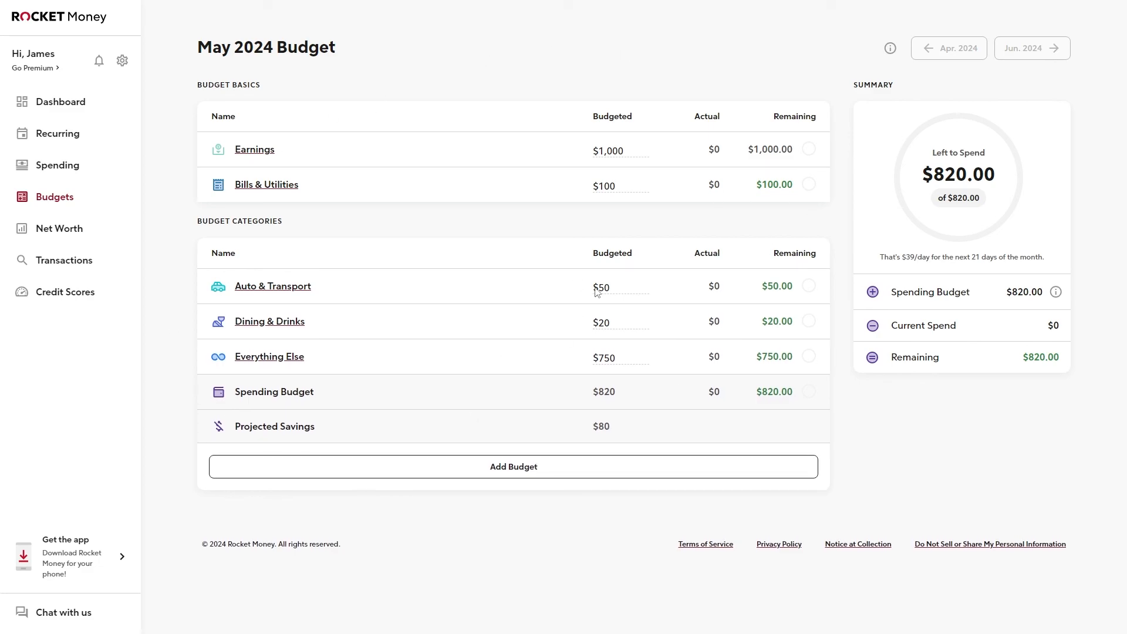
mouse_move(516, 149)
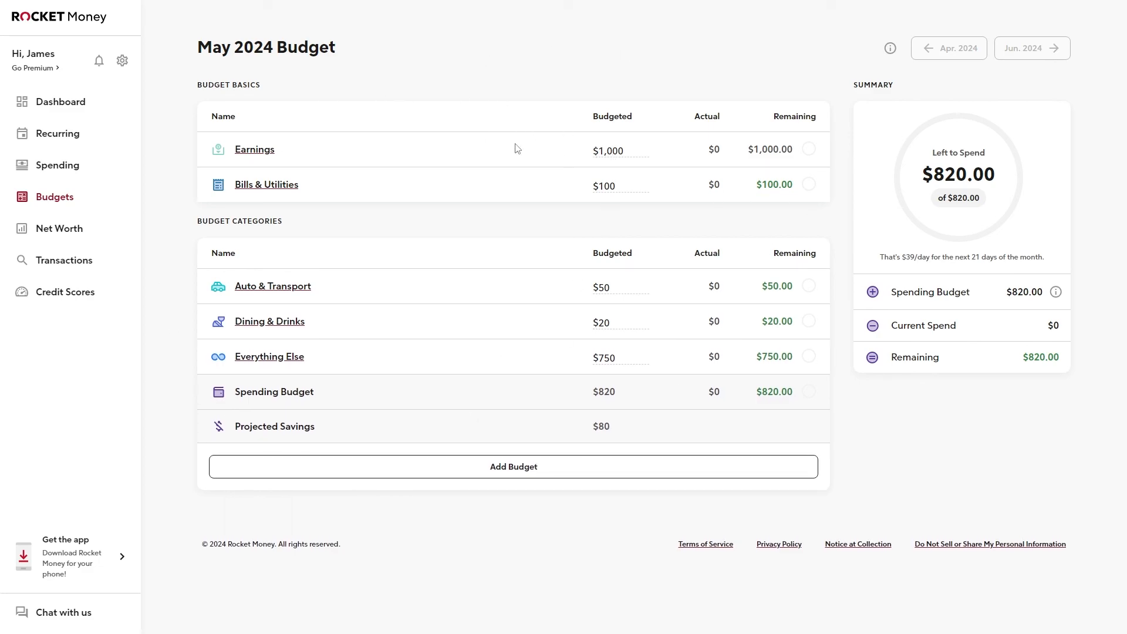
mouse_move(582, 209)
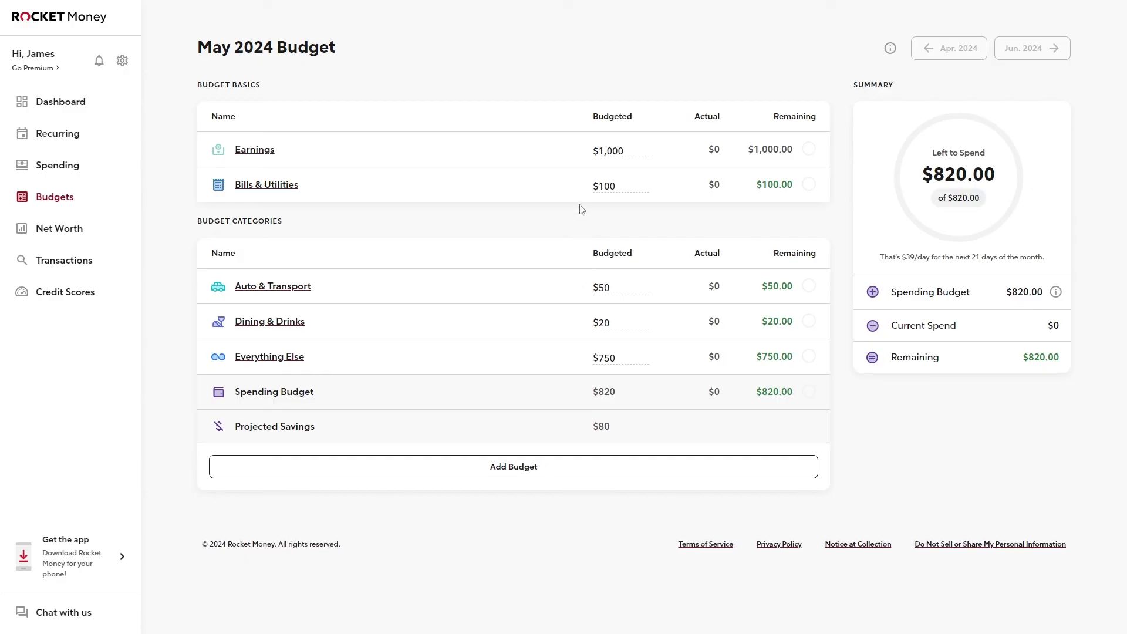